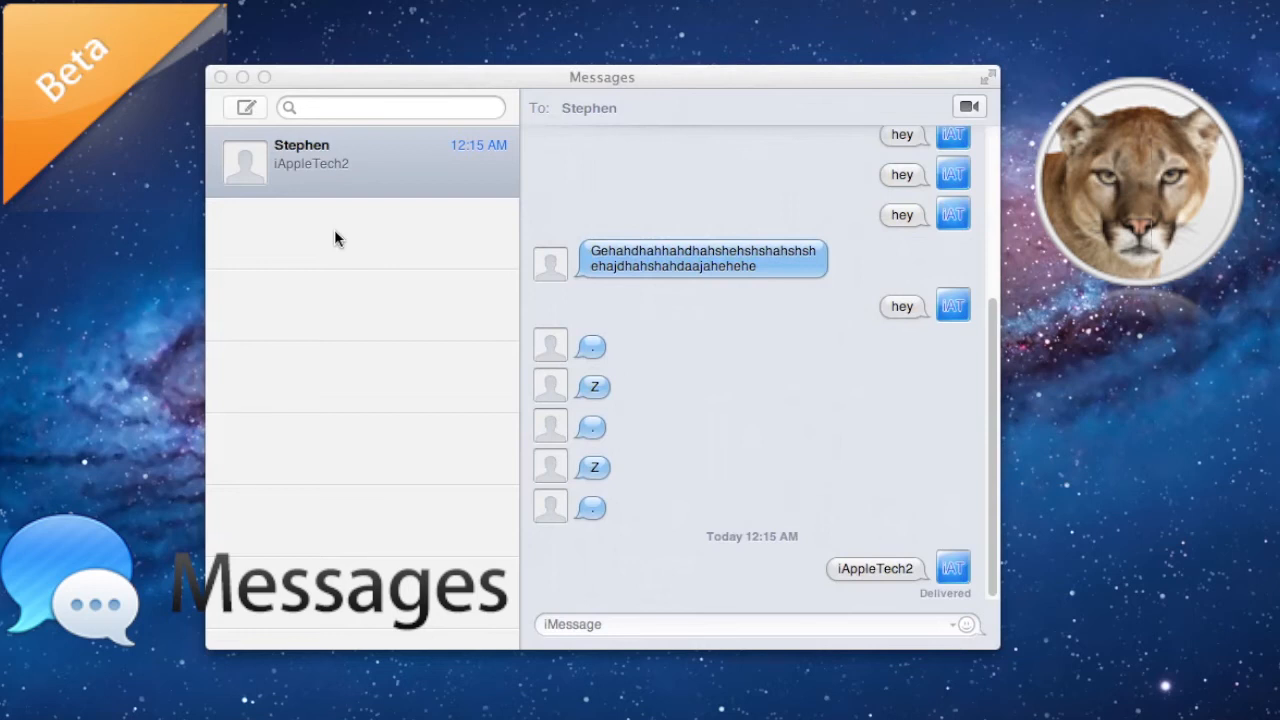
{"action": "mouse_move", "coordinate": [583, 21]}
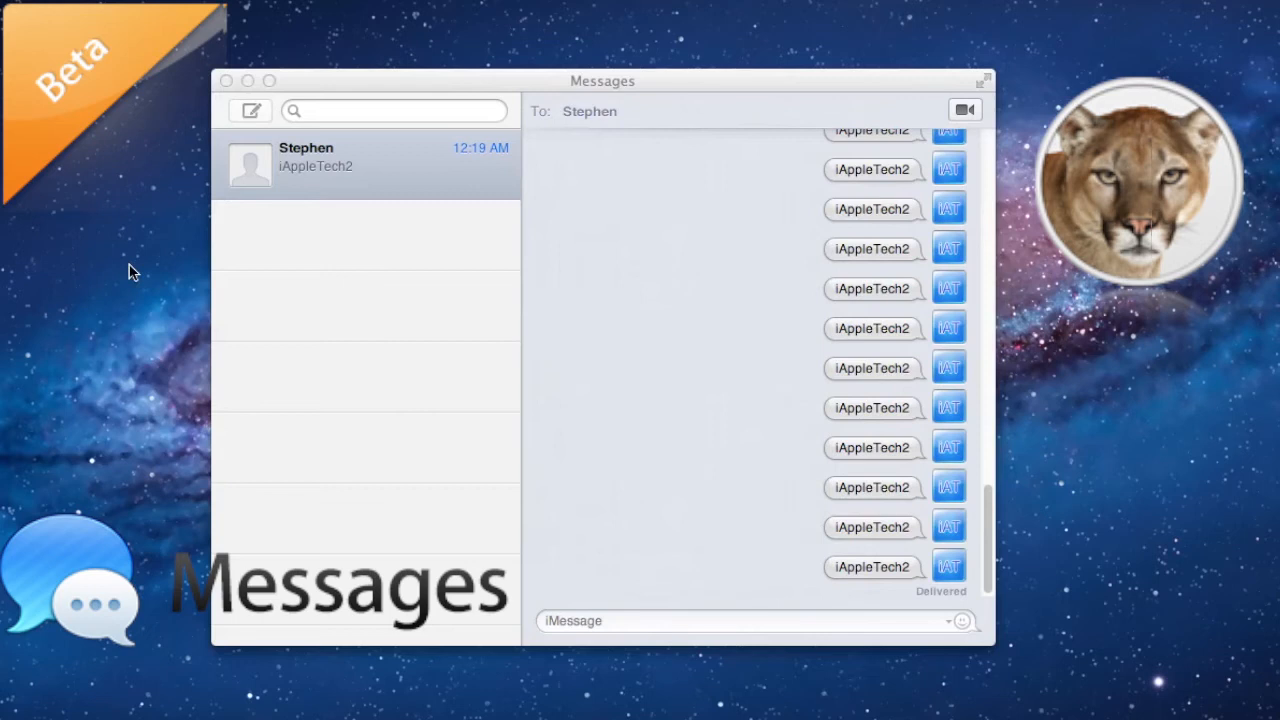
{"action": "mouse_move", "coordinate": [318, 90]}
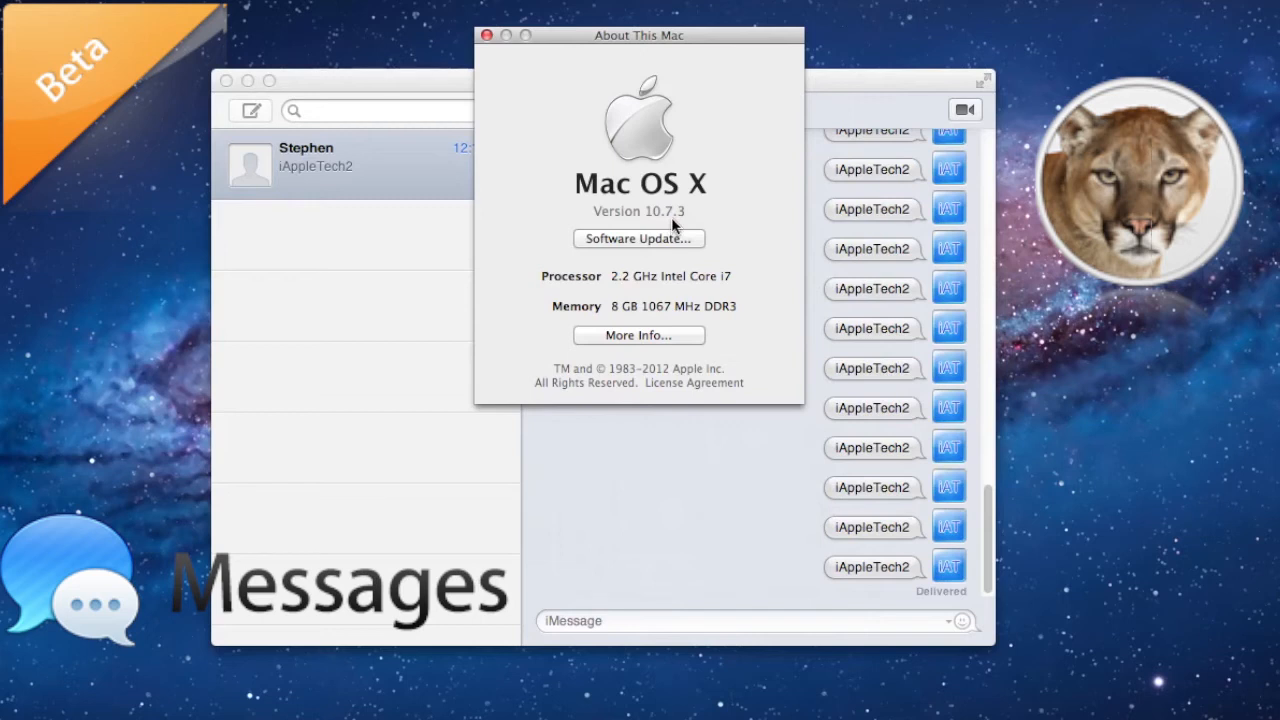
{"action": "mouse_move", "coordinate": [565, 55]}
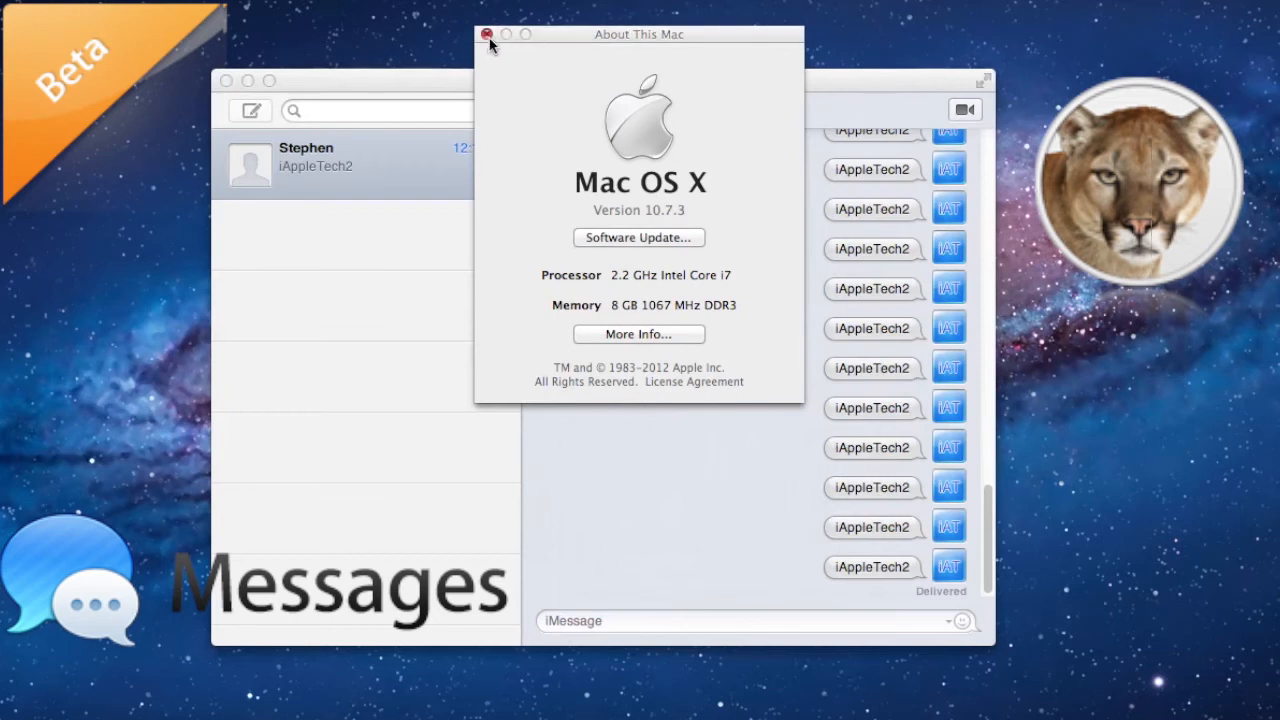
{"action": "left_click", "coordinate": [487, 34]}
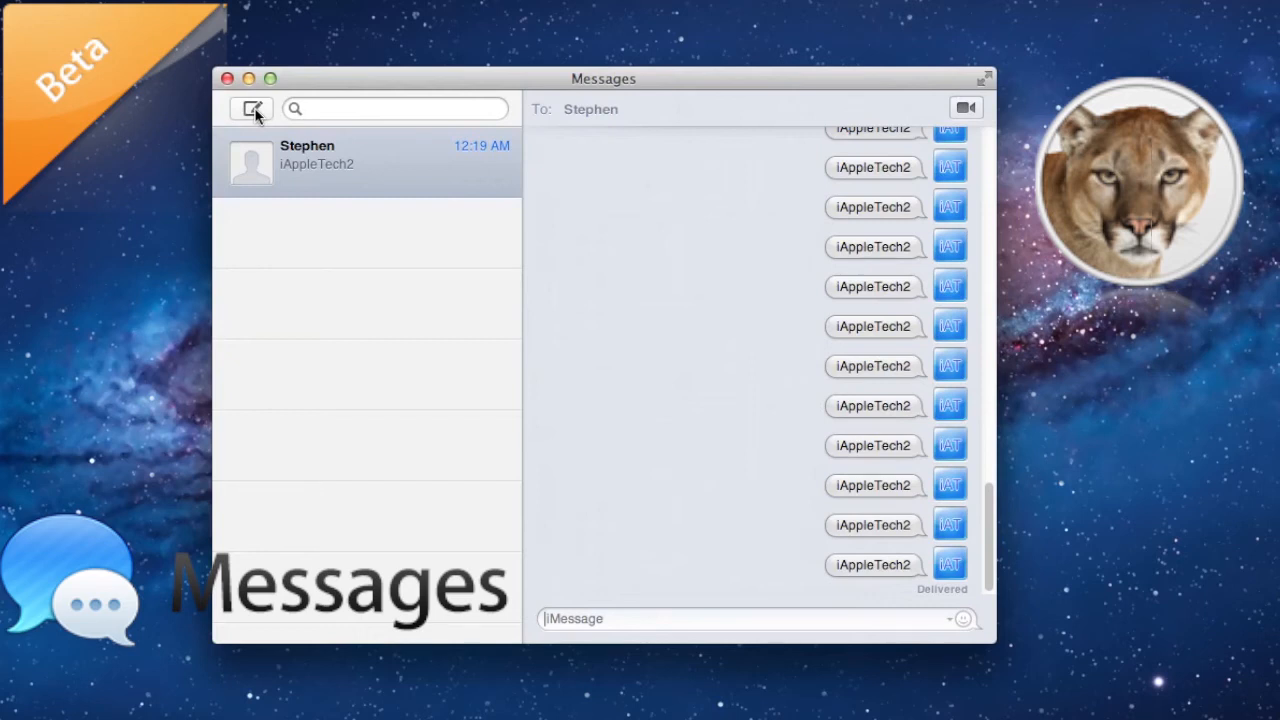
{"action": "mouse_move", "coordinate": [730, 240]}
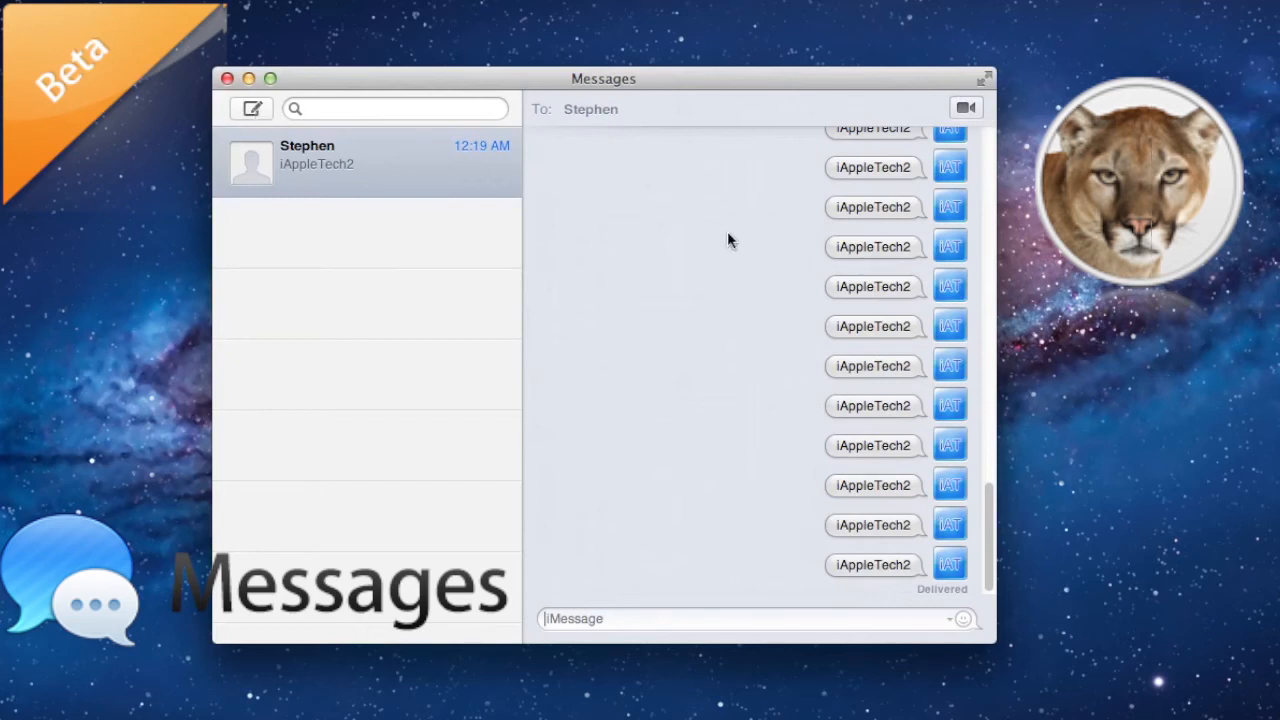
{"action": "left_click", "coordinate": [708, 618]}
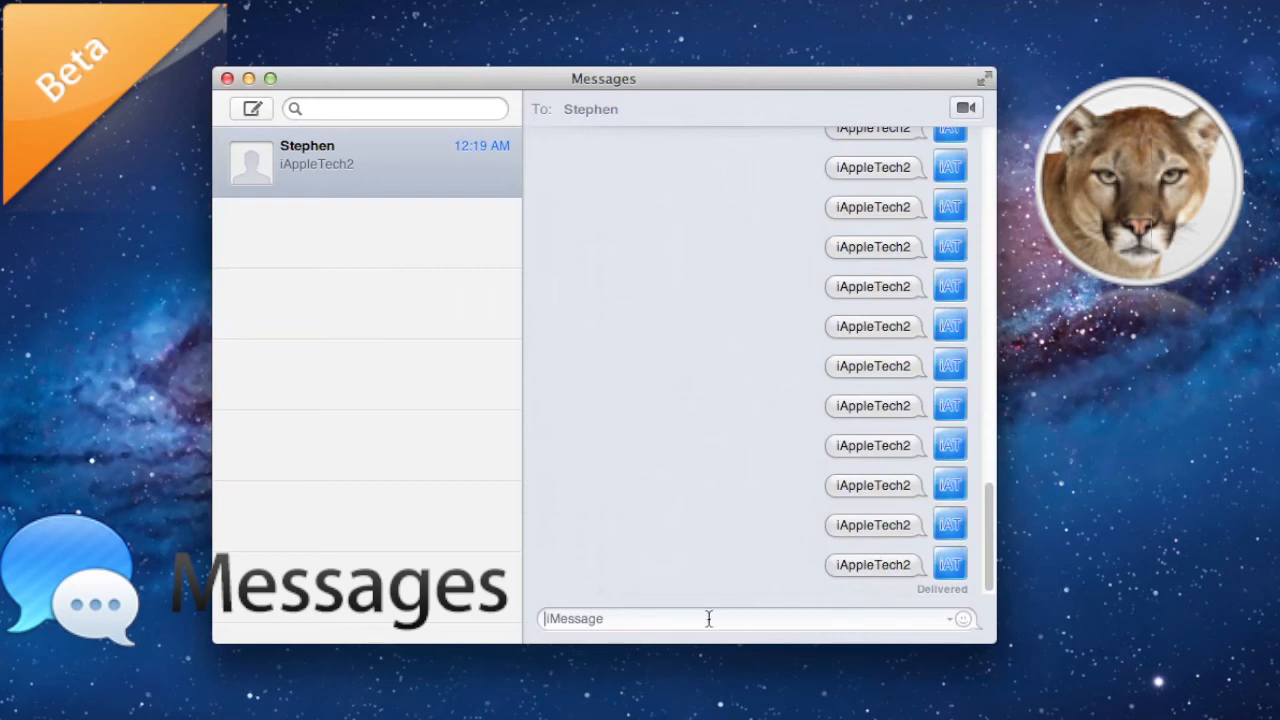
Step: Send Stephen 'Hey' and receive his 'Subscribe to iAppleTech2!' reply with a smiley
{"action": "type", "text": "H"}
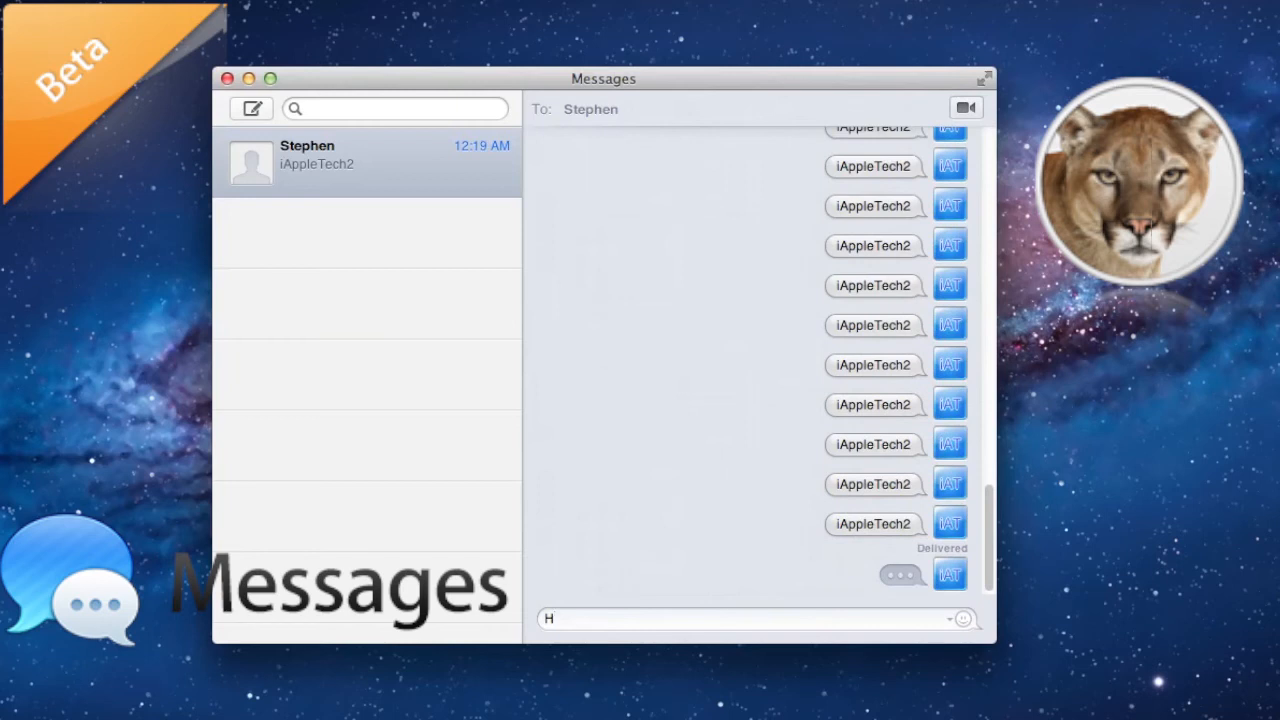
{"action": "type", "text": "e"}
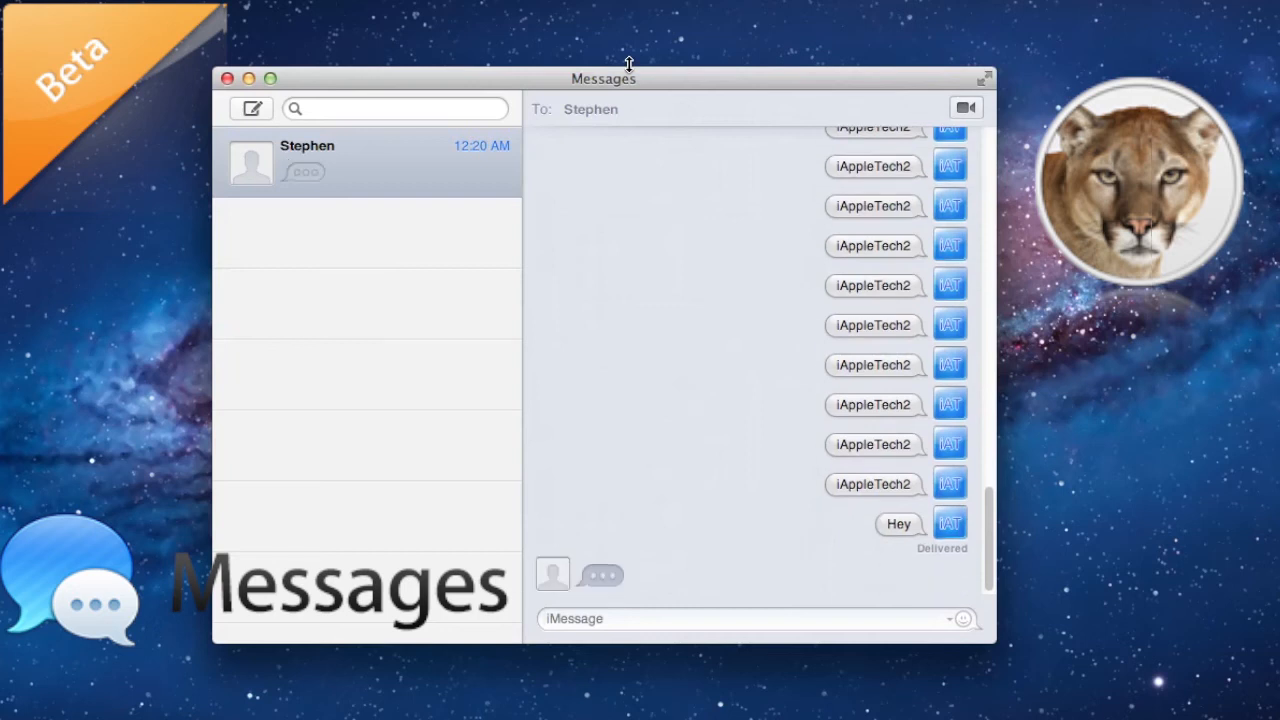
{"action": "mouse_move", "coordinate": [660, 565]}
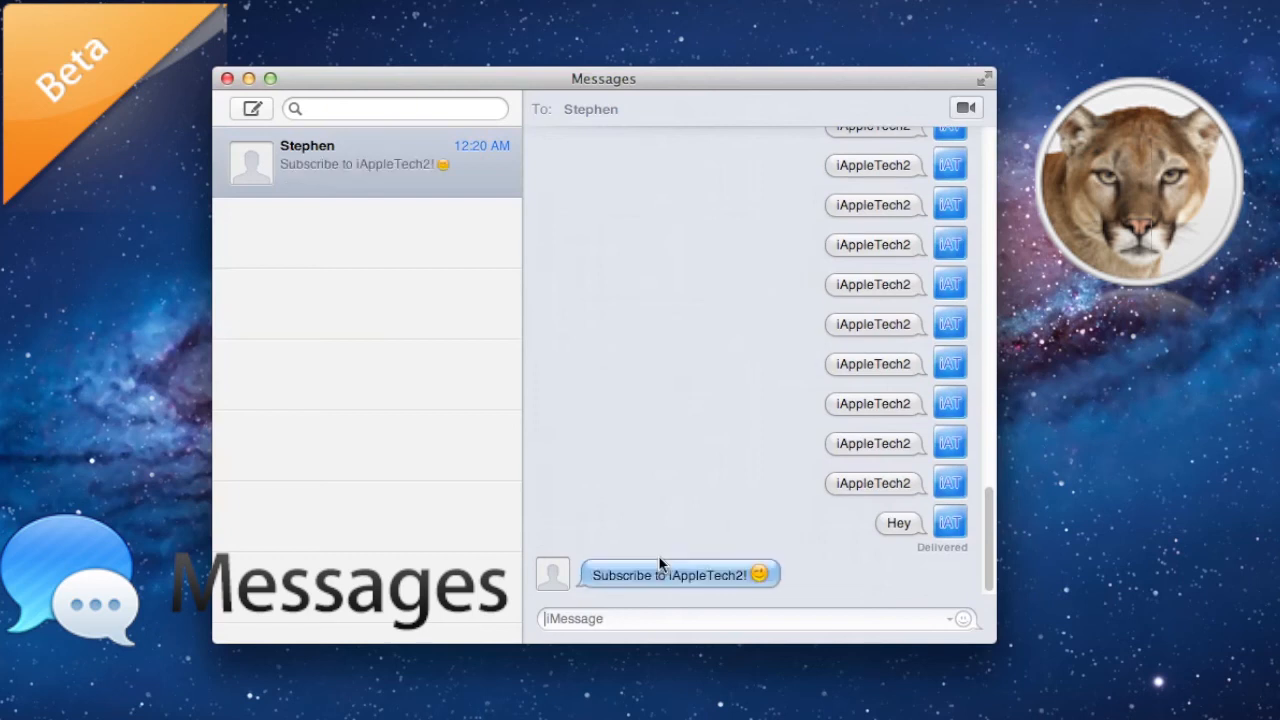
{"action": "mouse_move", "coordinate": [672, 597]}
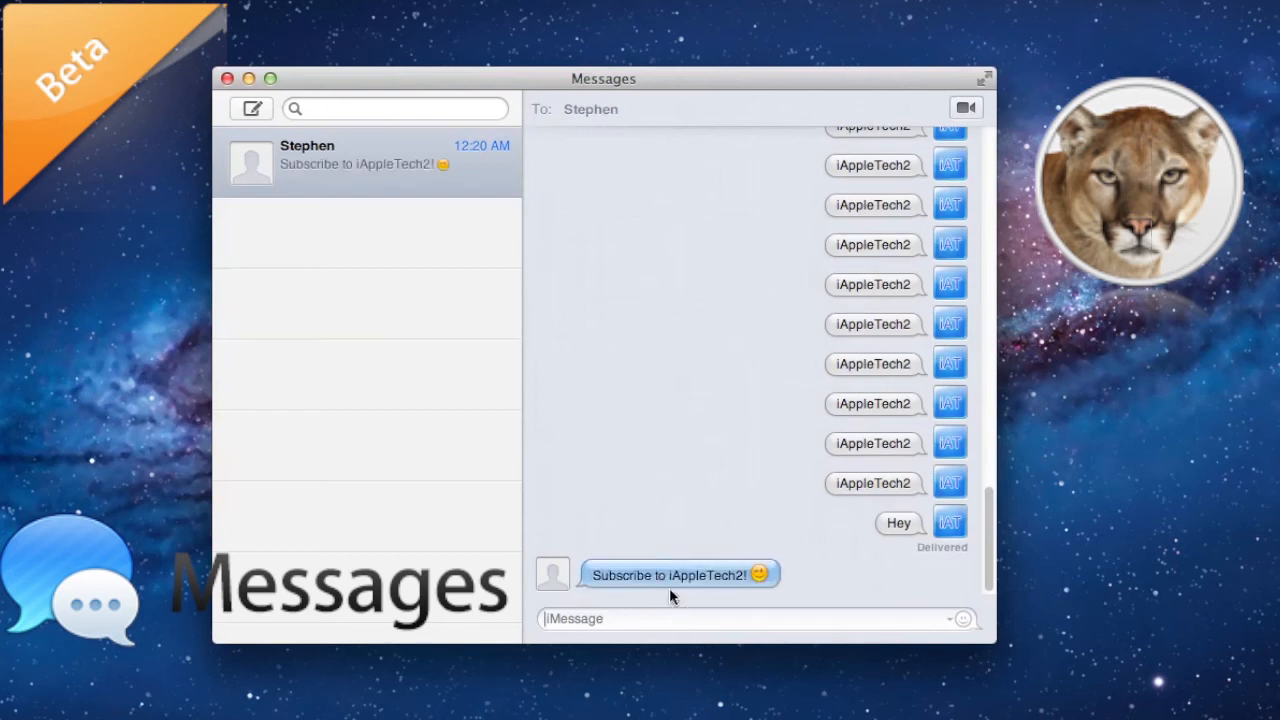
{"action": "mouse_move", "coordinate": [703, 545]}
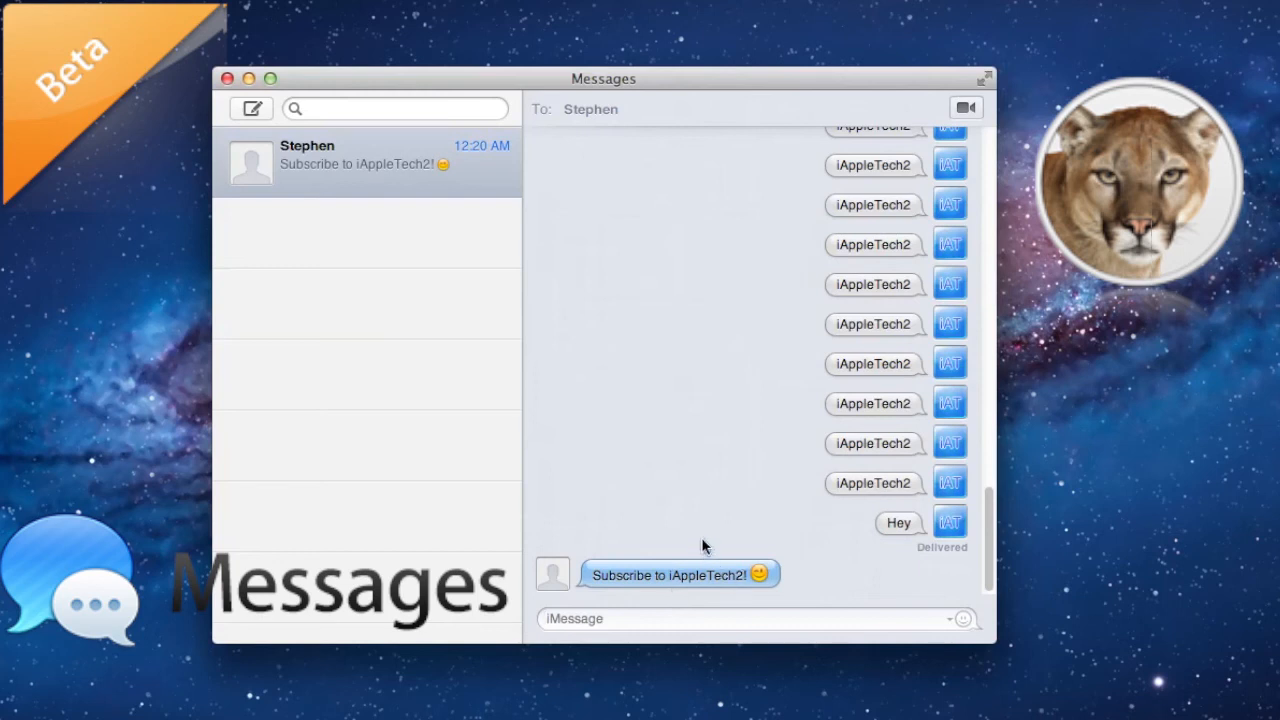
{"action": "left_click_drag", "start_coordinate": [603, 78], "coordinate": [659, 82]}
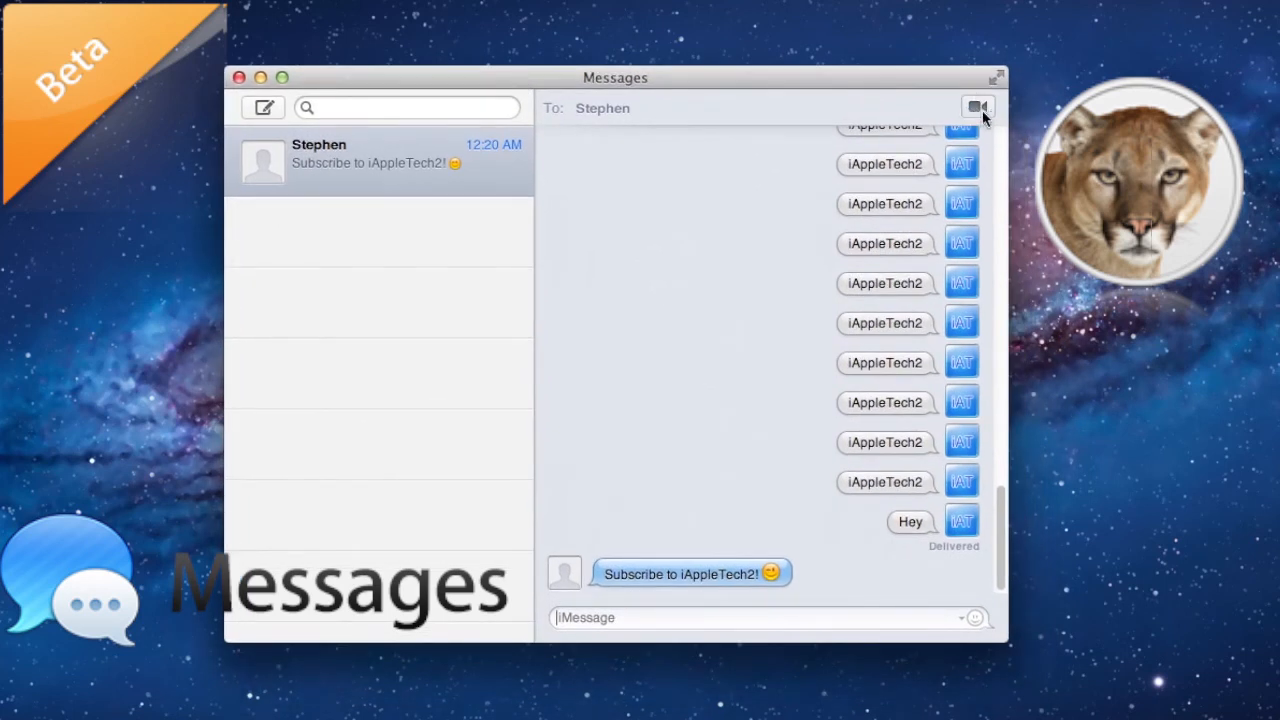
Step: Create a blank New Message draft, then reopen Stephen's chat with the emoji picker
{"action": "left_click", "coordinate": [263, 107]}
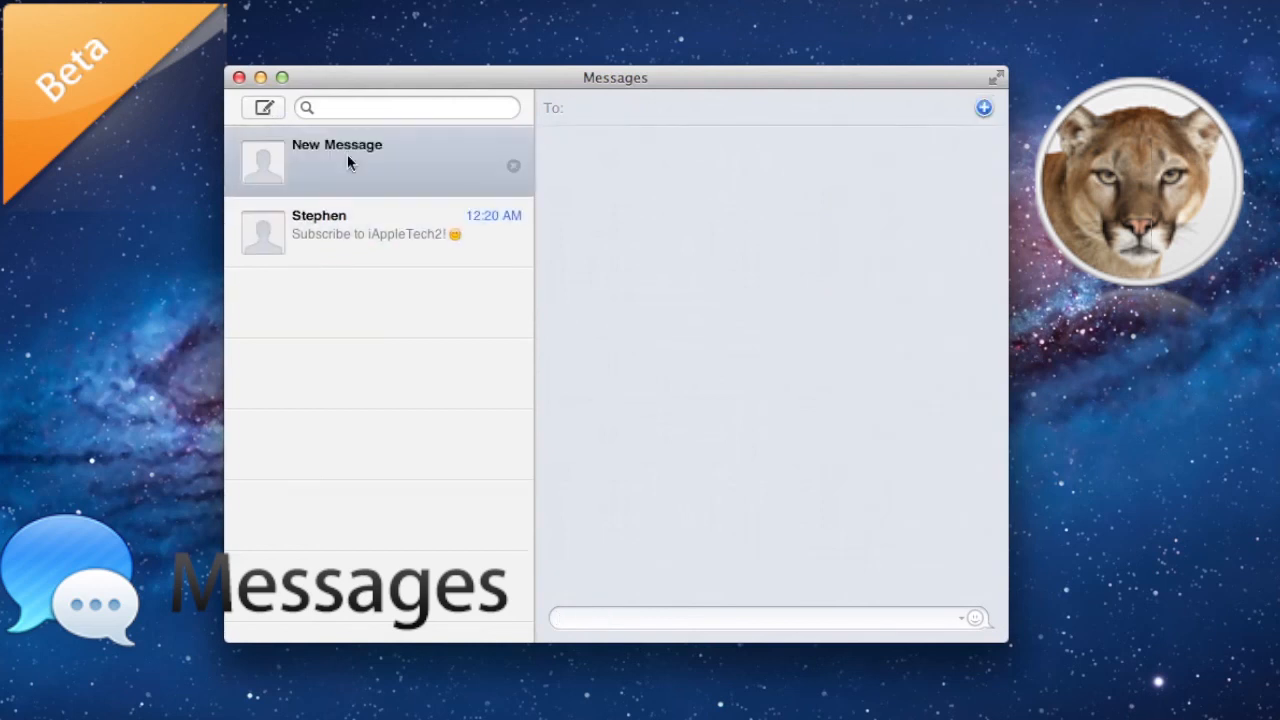
{"action": "mouse_move", "coordinate": [390, 253]}
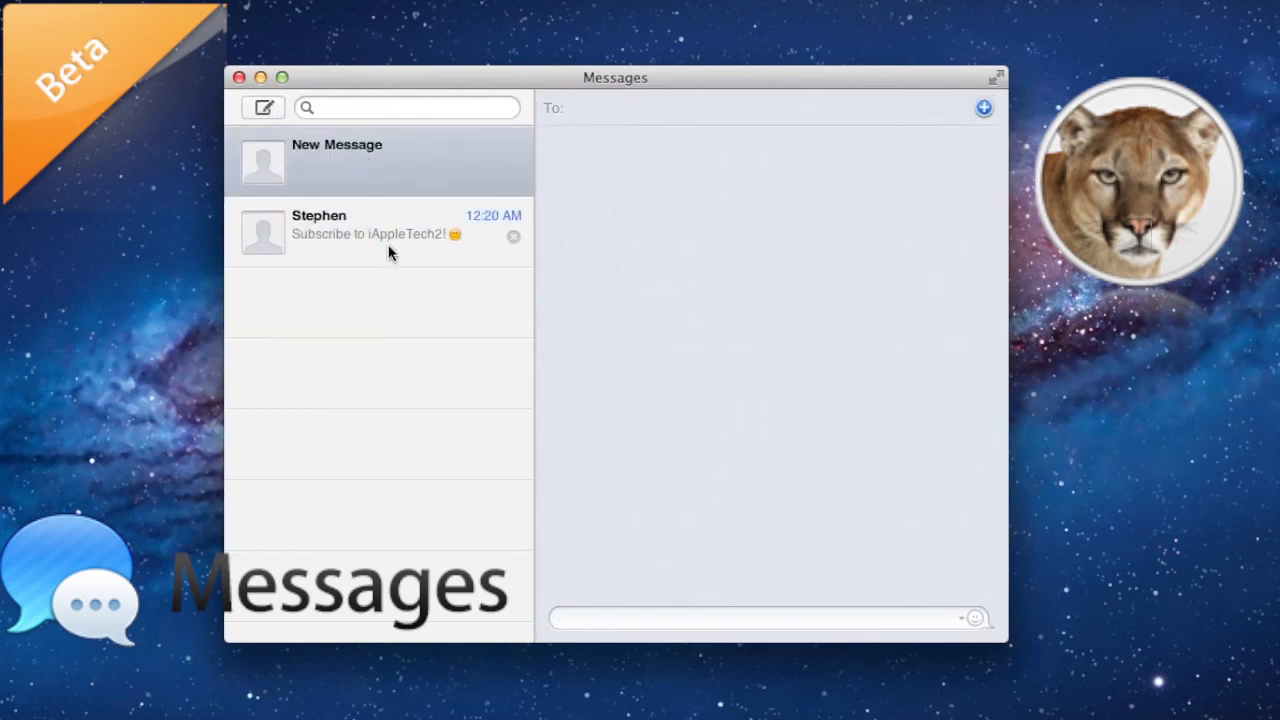
{"action": "left_click", "coordinate": [378, 232]}
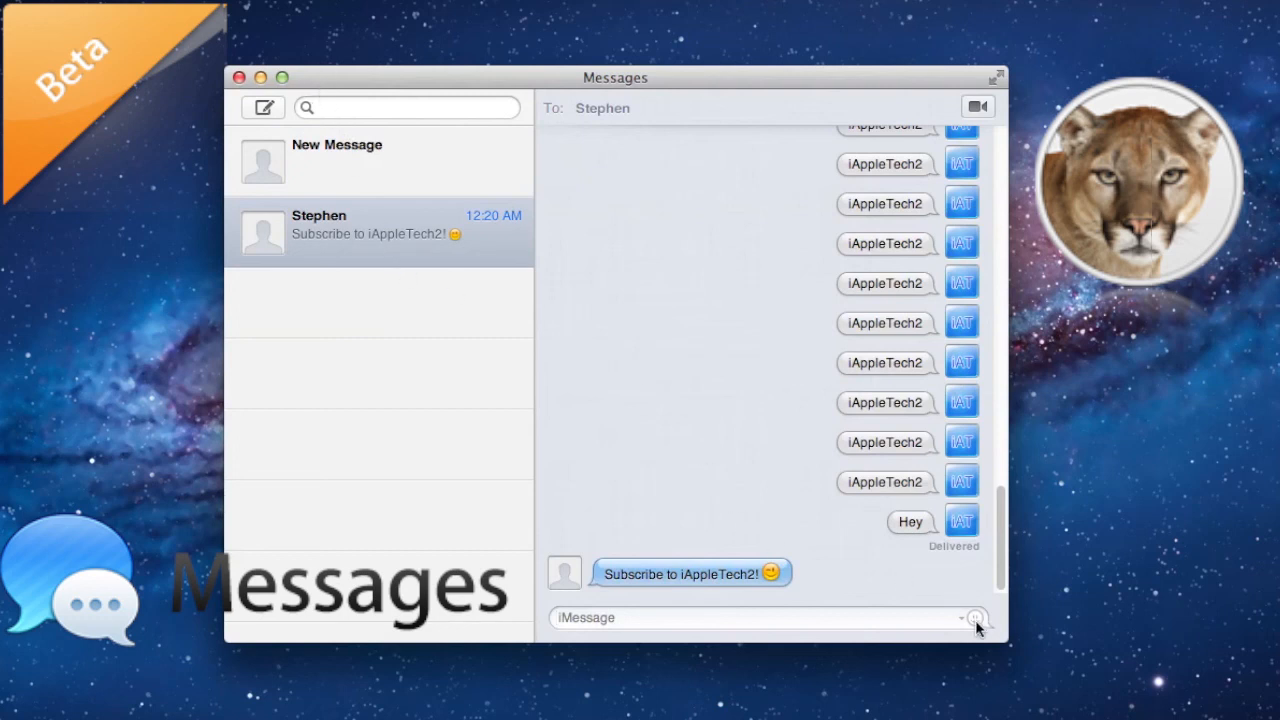
{"action": "left_click", "coordinate": [975, 618]}
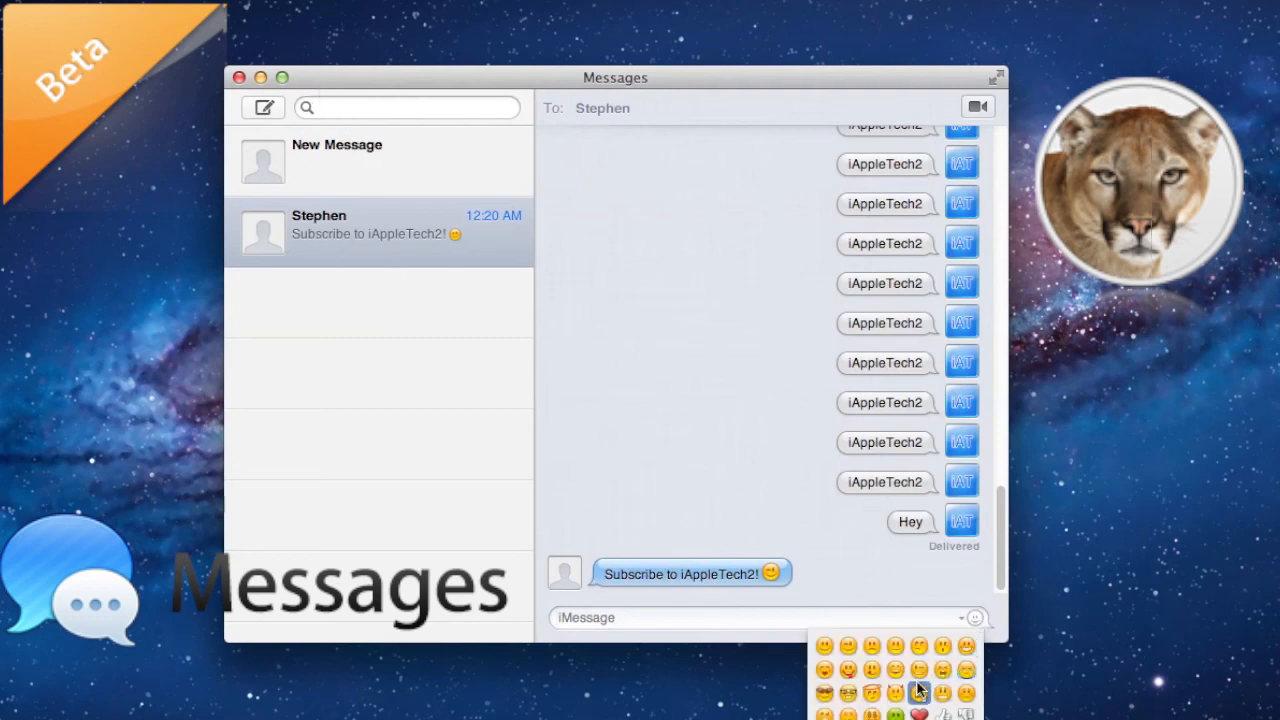